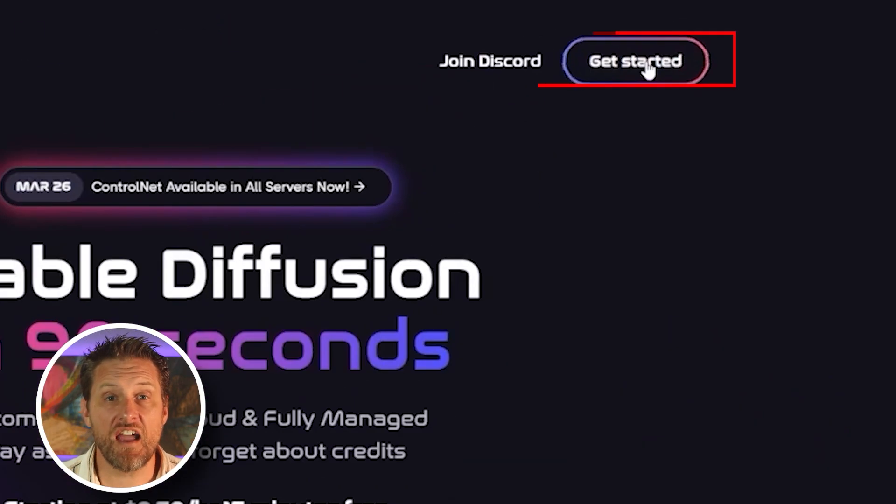
mouse_move(494, 309)
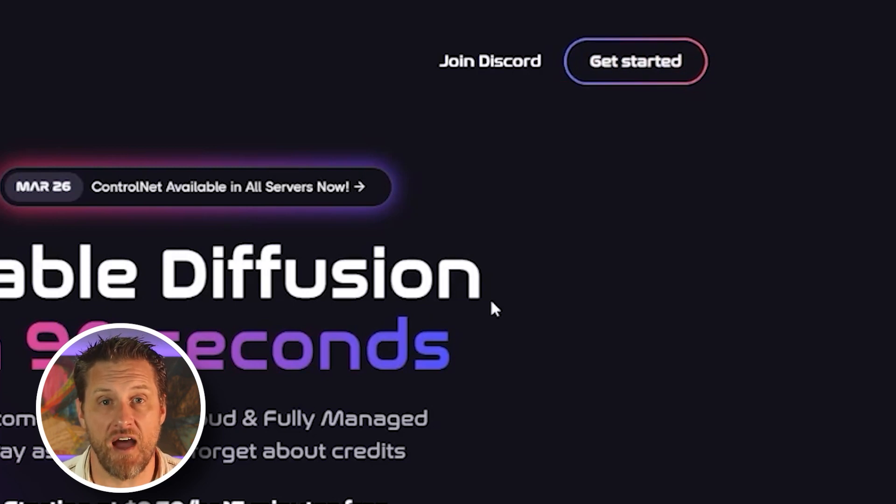
Sign up for a new RunDiffusion account with email and password, passing the reCAPTCHA check
click(634, 61)
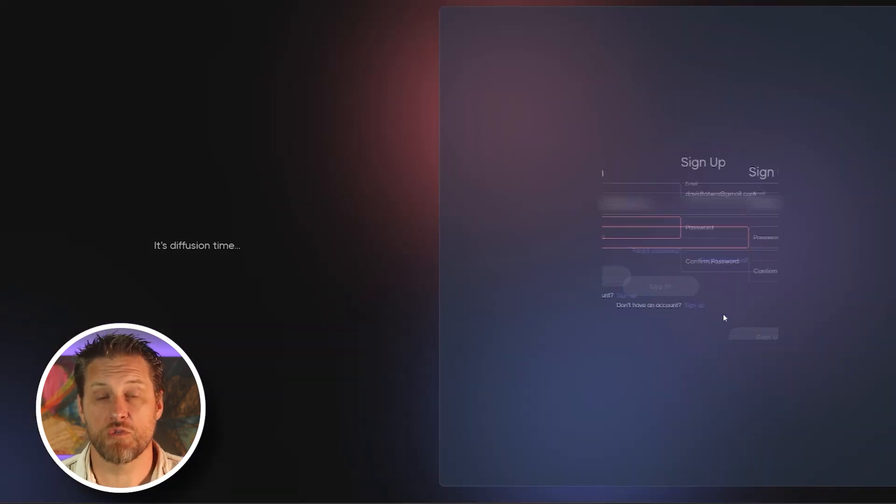
click(690, 216)
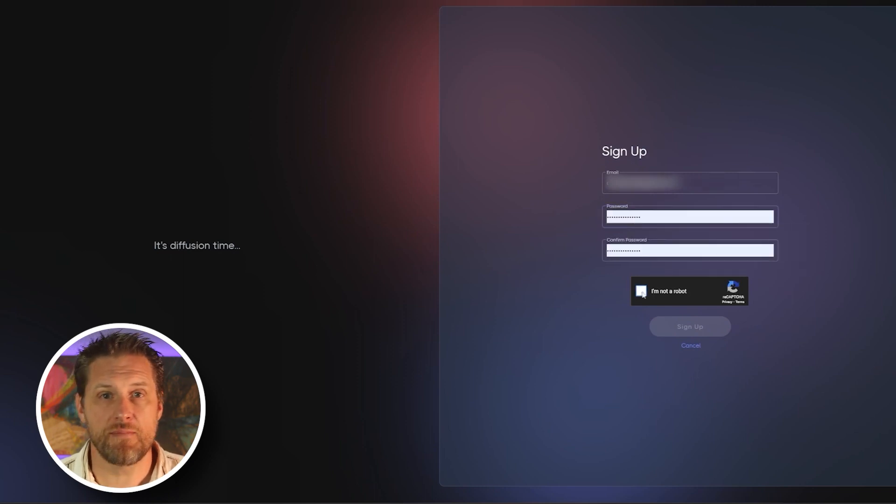
click(641, 291)
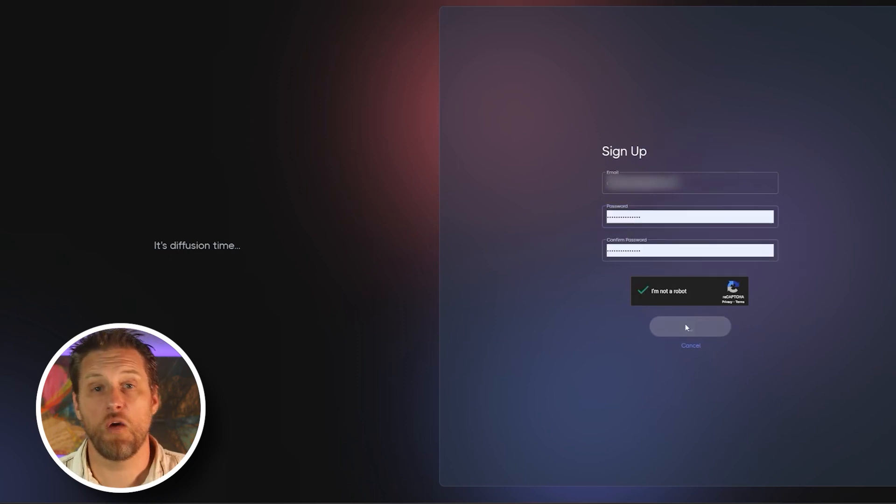
click(690, 326)
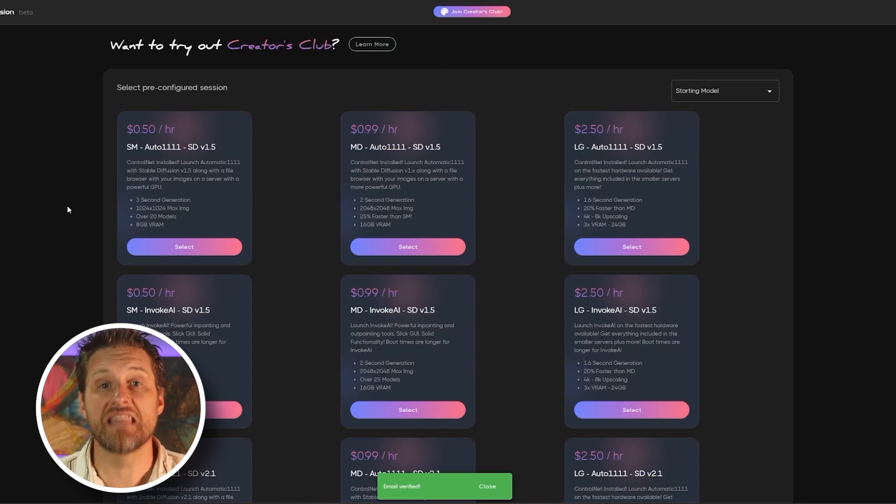
Choose the $0.50/hr SM - Auto1111 - SD v1.5 session from the pre-configured list
scroll(down, 3)
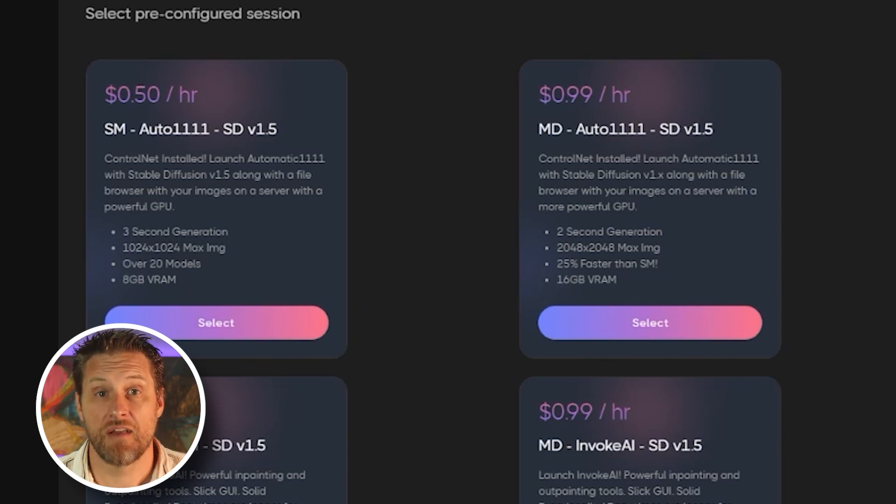
scroll(right, 3)
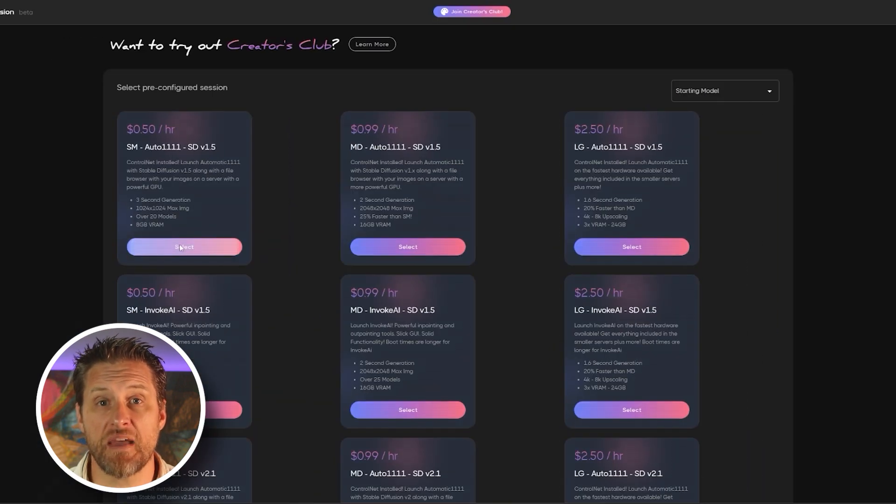
click(184, 246)
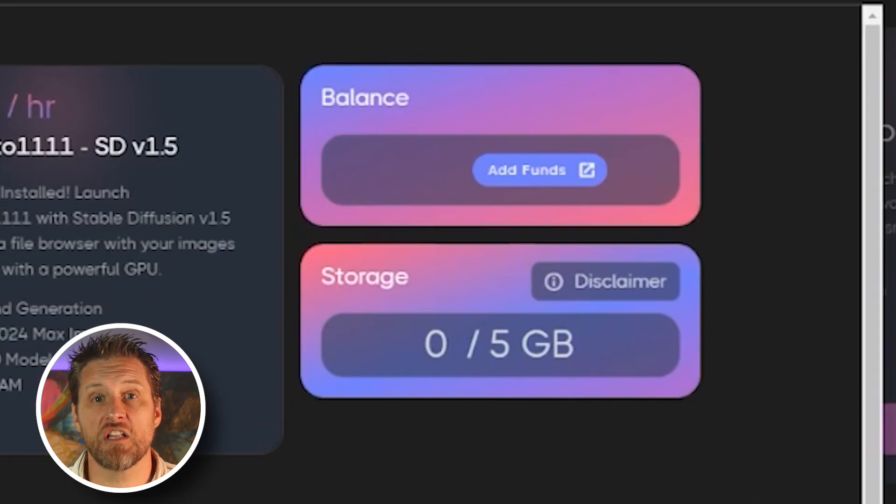
Top up the account balance with $10.00 via Stripe checkout and return to session setup
click(536, 170)
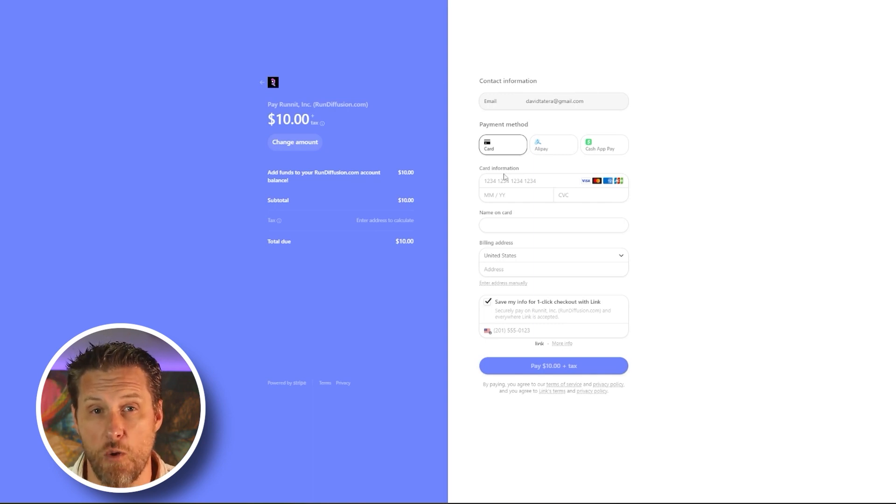
click(552, 365)
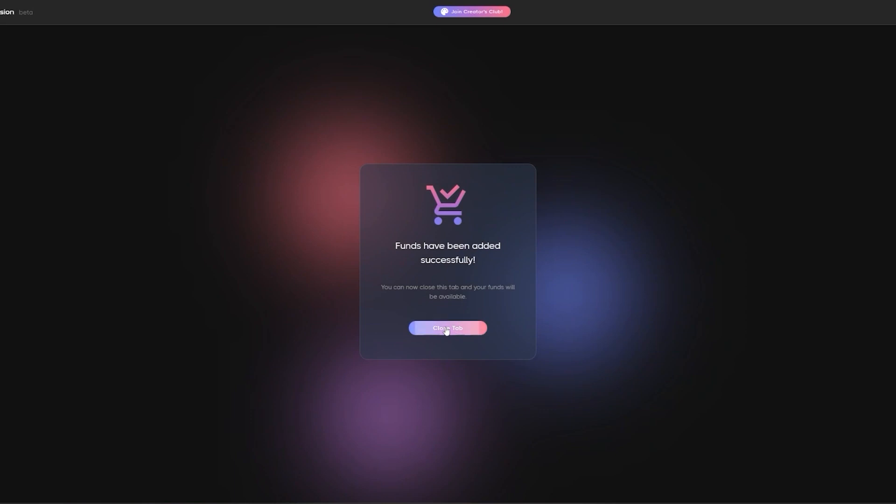
click(446, 327)
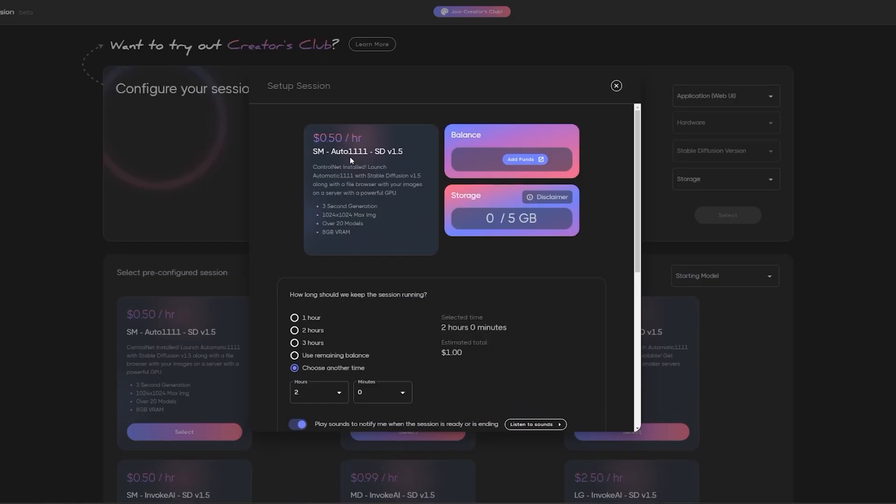
mouse_move(363, 383)
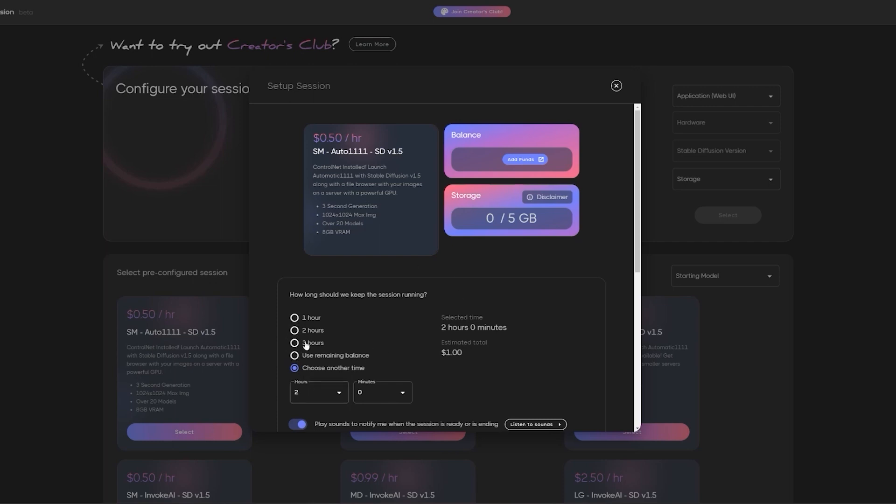
Pick a session duration and hours in Setup Session, hitting an insufficient balance notice
click(316, 391)
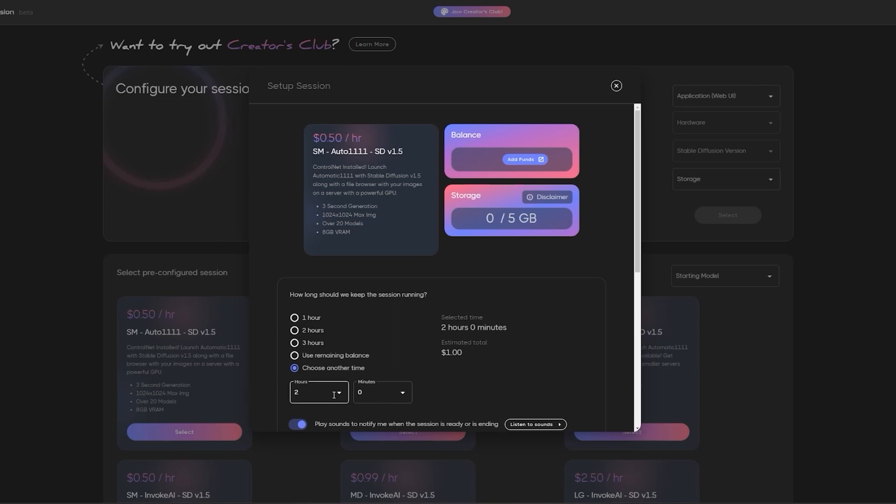
click(318, 392)
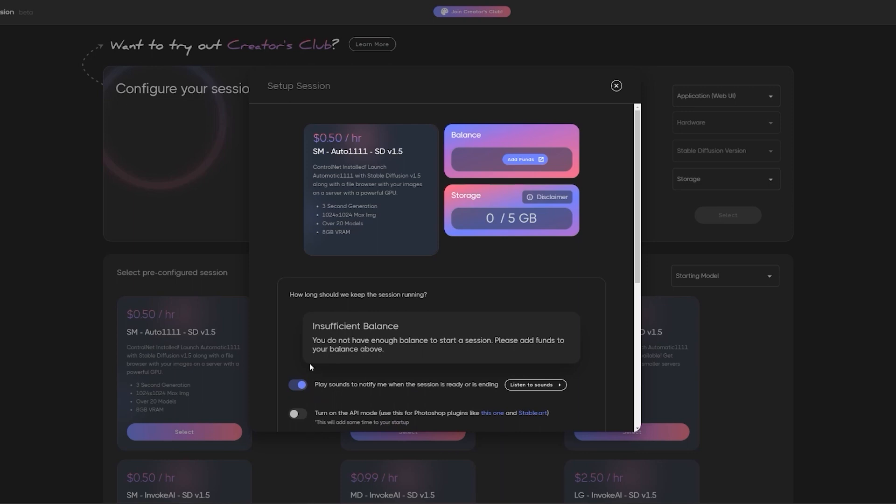
mouse_move(279, 342)
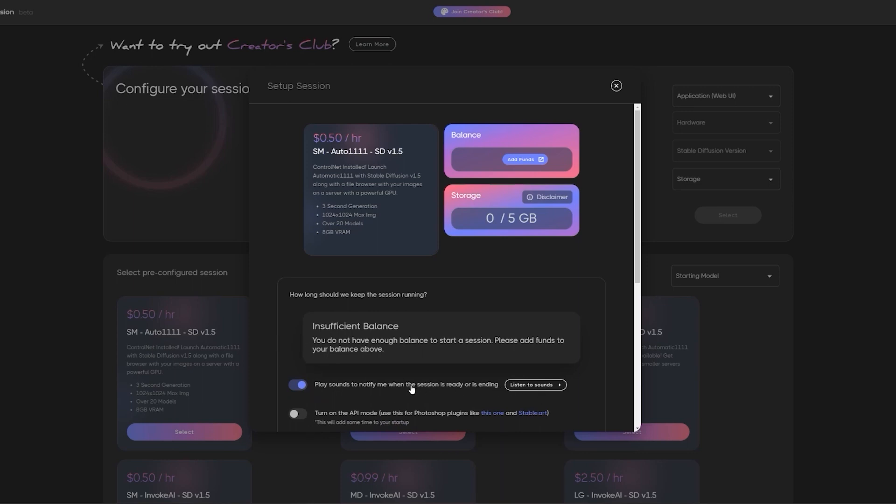
scroll(down, 3)
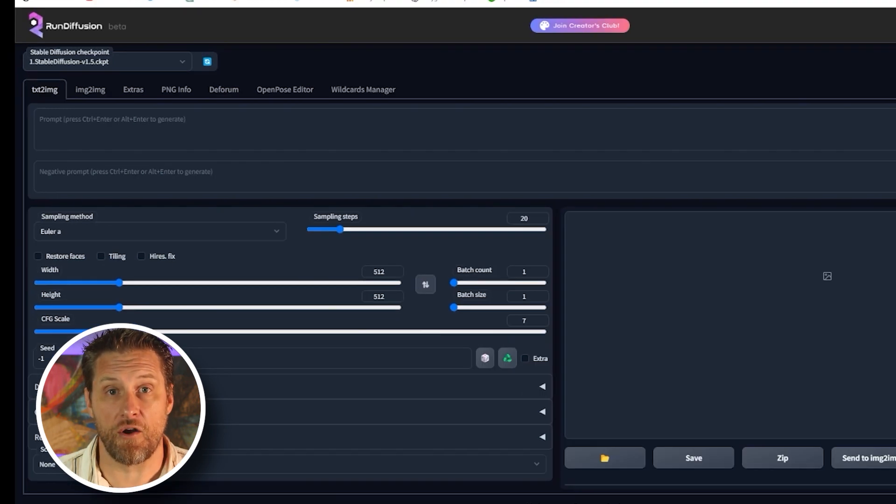
Launch the session so the Automatic1111 txt2img UI loads with the SD v1.5 checkpoint
click(108, 61)
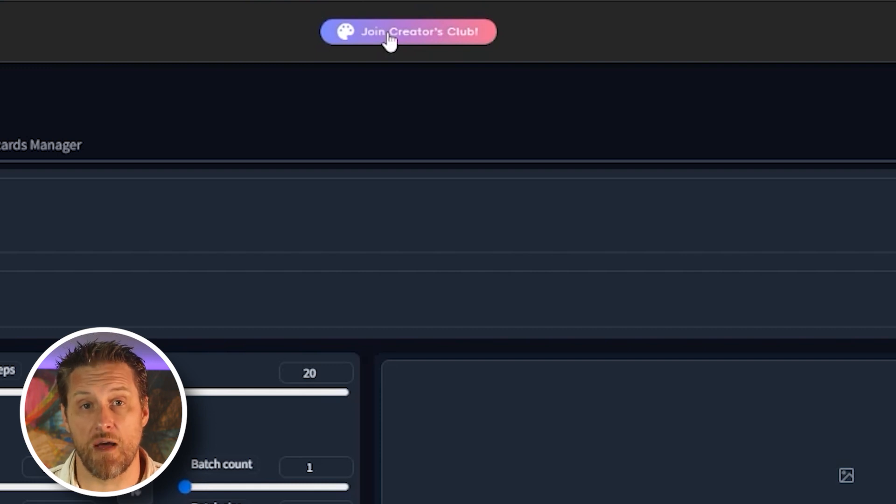
Start the Creator's Club $35.99 monthly checkout and enter promotion code DAVIDTATERA15
click(408, 32)
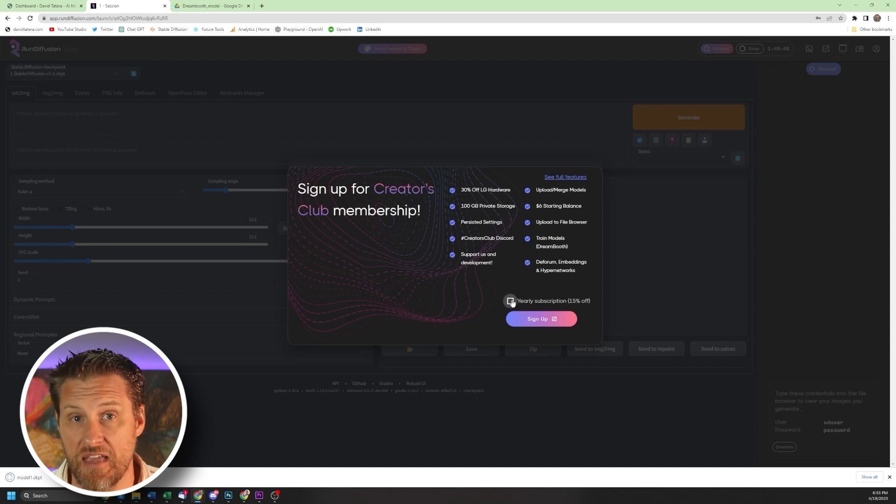
click(540, 319)
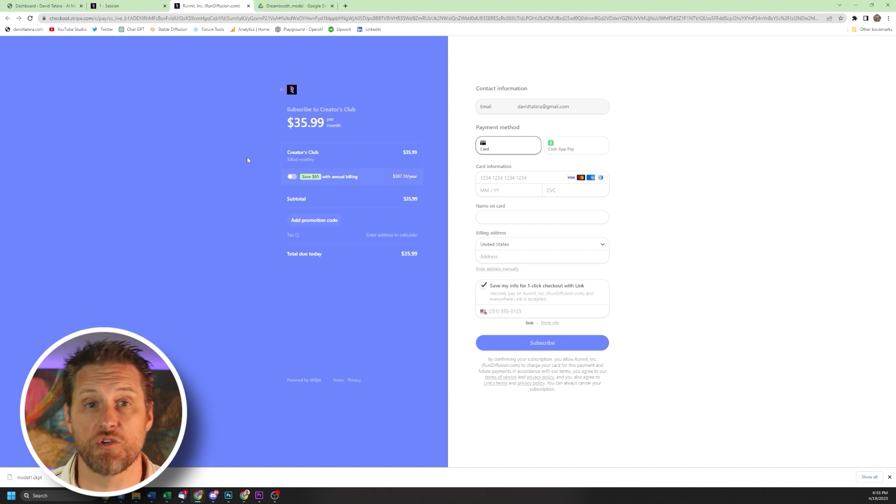
text(DAVIDTATERA15)
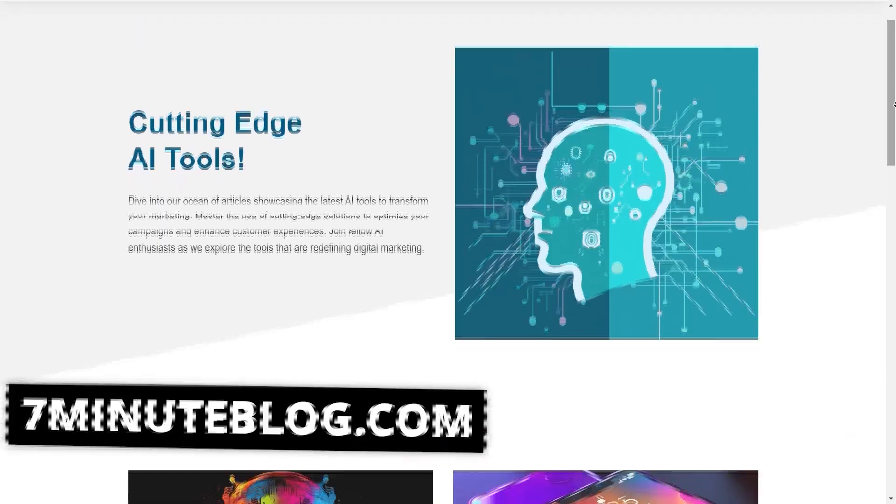
scroll(down, 3)
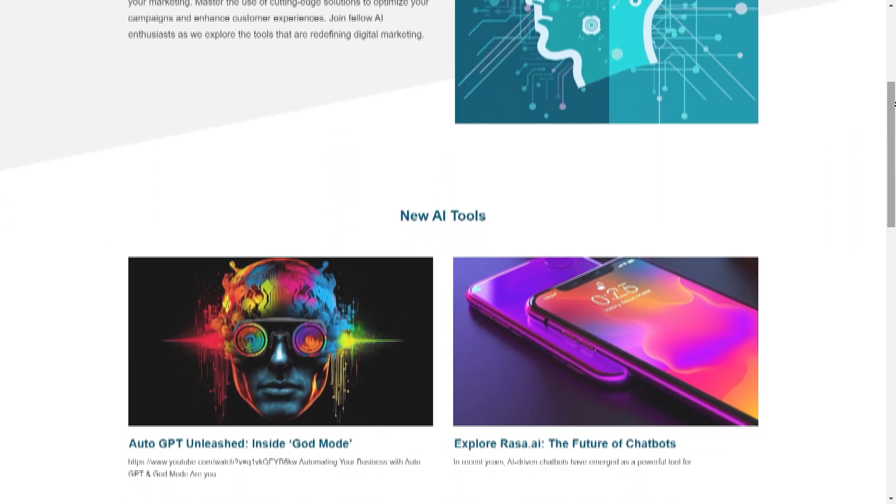
scroll(down, 3)
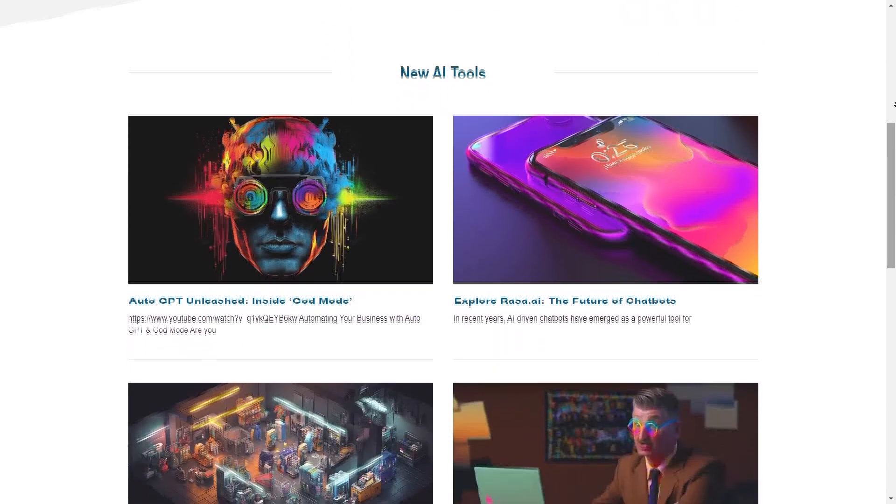
scroll(down, 3)
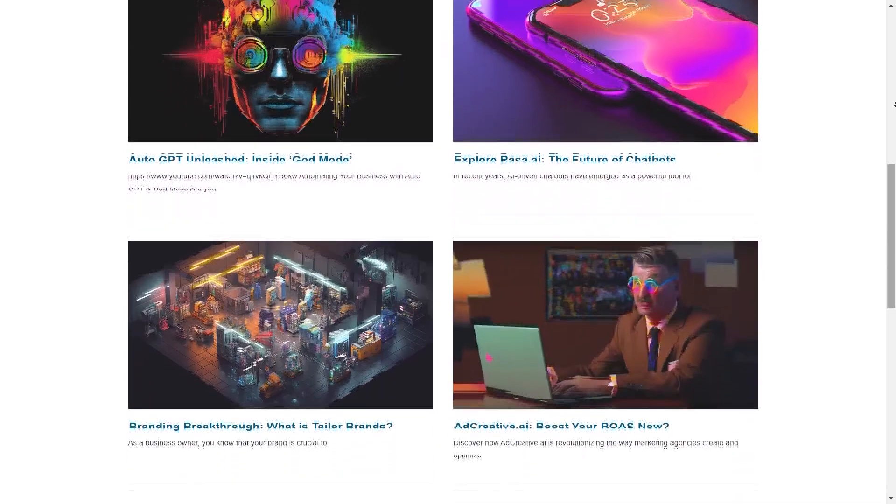
scroll(down, 3)
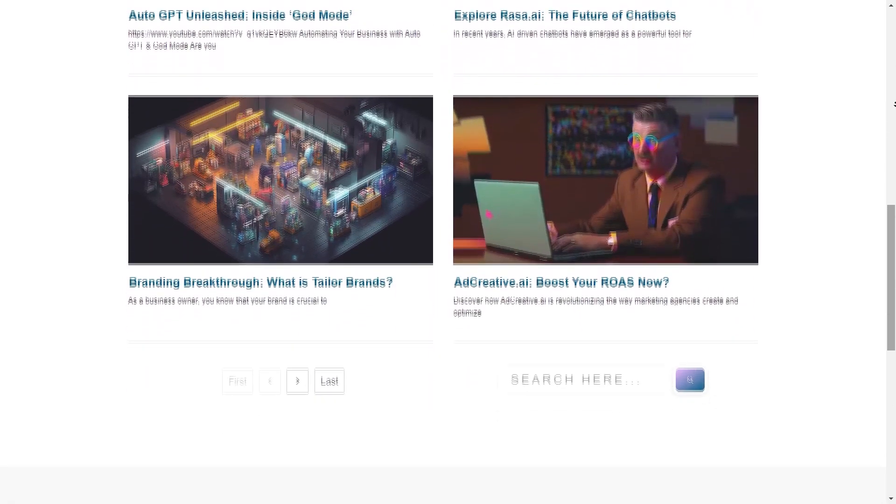
scroll(down, 3)
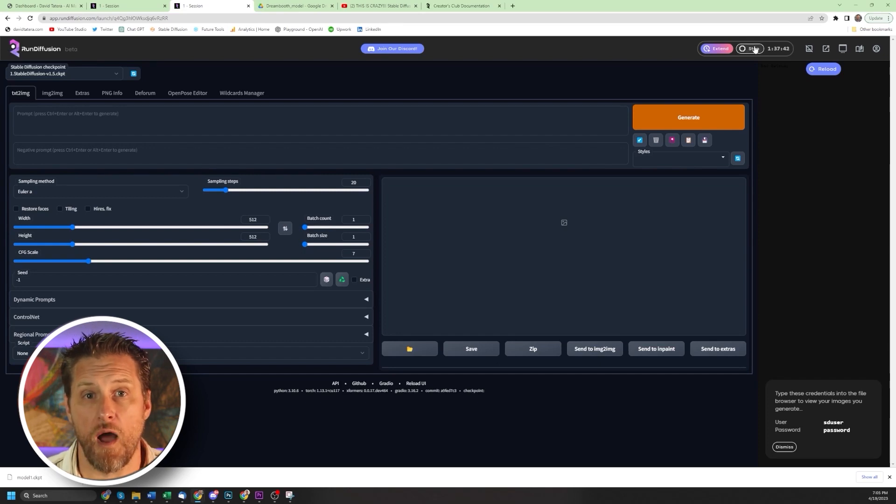
Log in to the session's file browser as sduser with its password
click(750, 49)
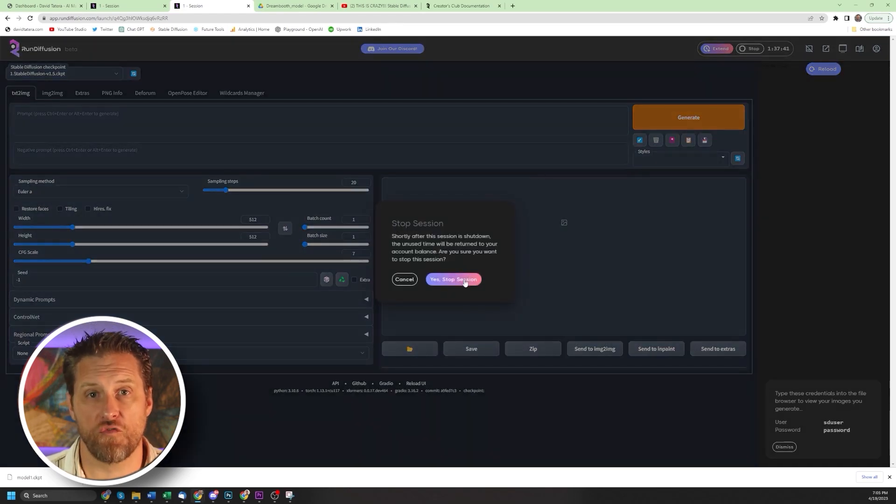
click(454, 279)
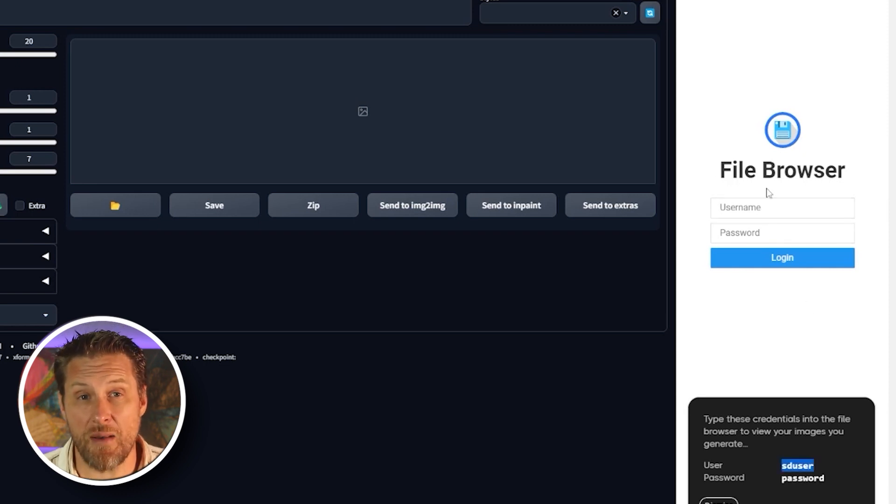
text(sduser)
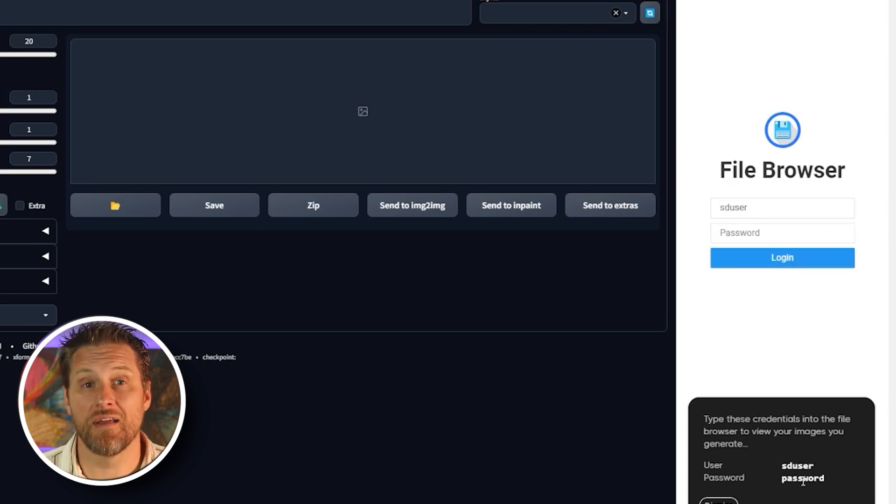
text(password)
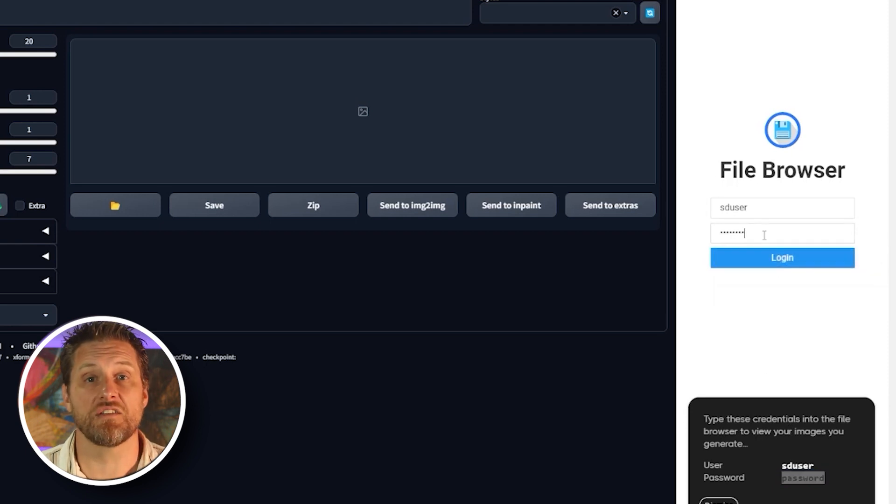
click(782, 258)
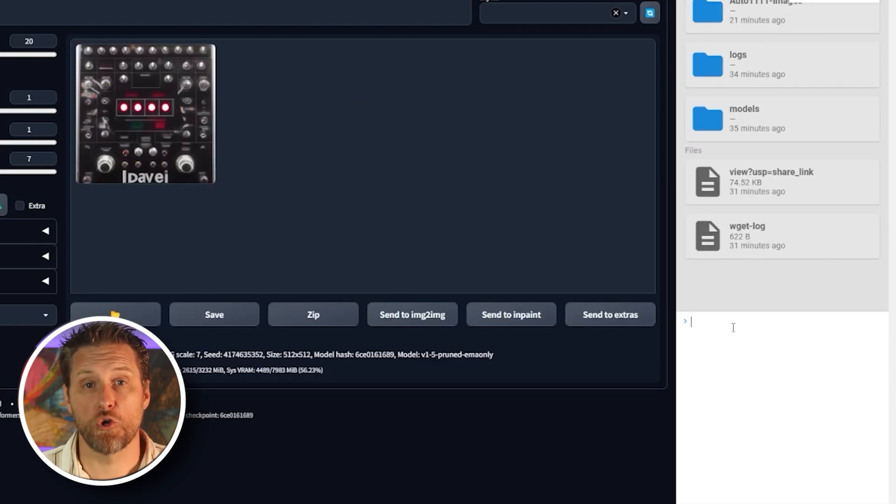
Download model1.ckpt with gdown --fuzzy from the Google Drive link and reload the file list
text(gdown ---)
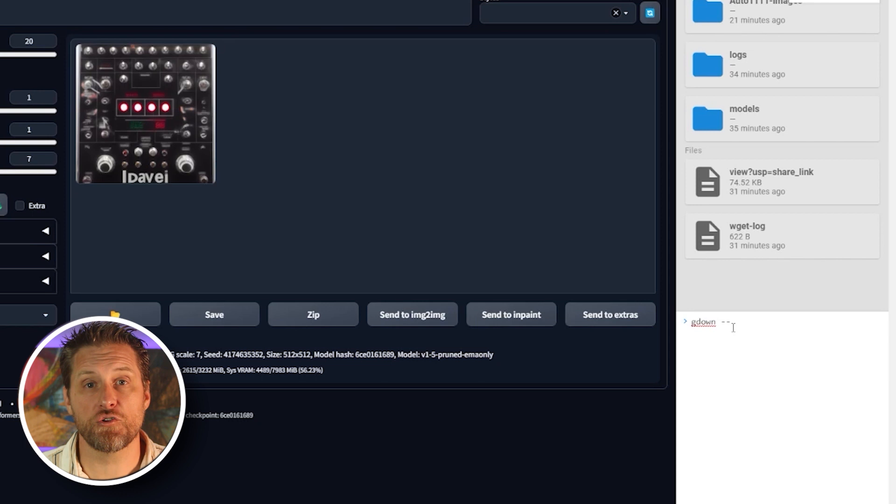
text(--fuzzy)
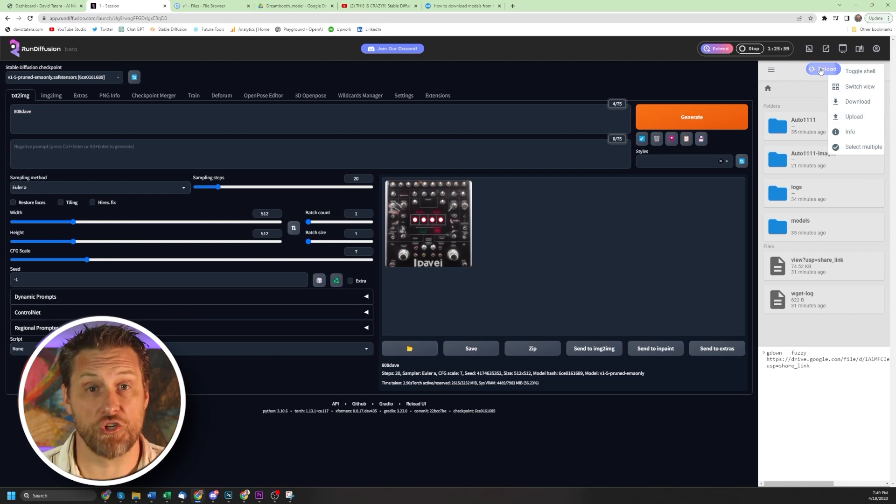
click(826, 69)
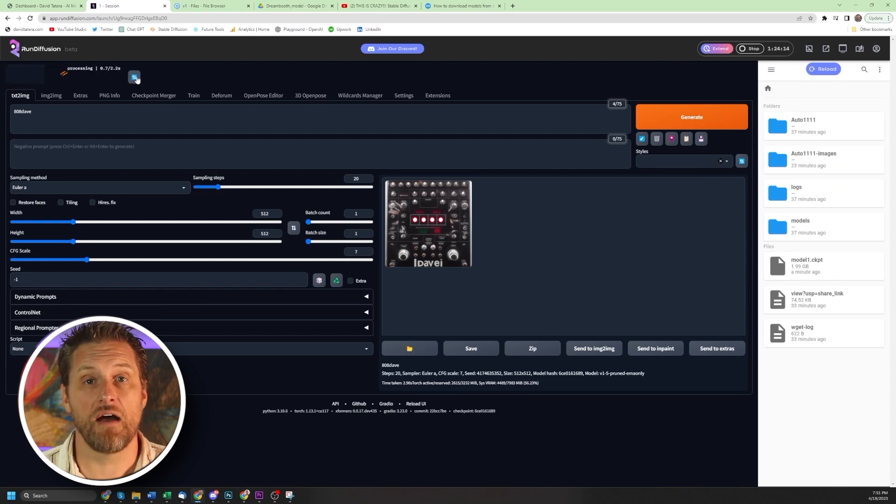
Move the downloaded model1.ckpt into the models/v1 folder
click(62, 77)
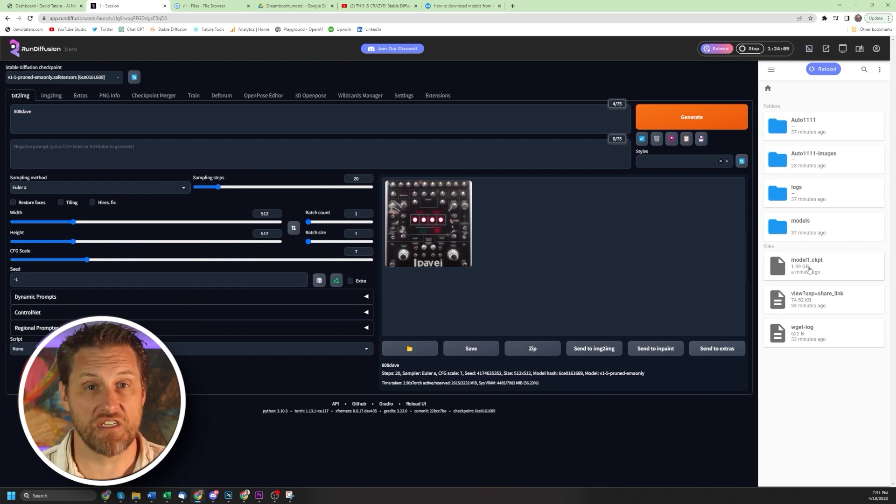
click(807, 265)
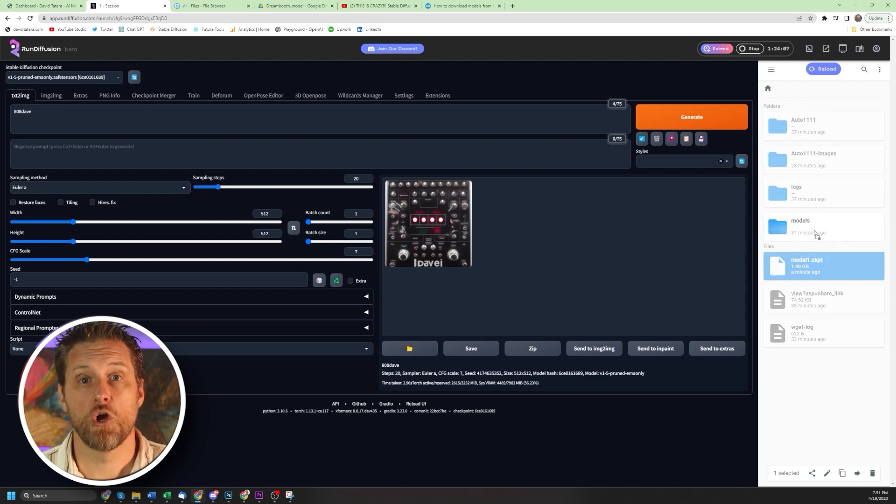
click(799, 225)
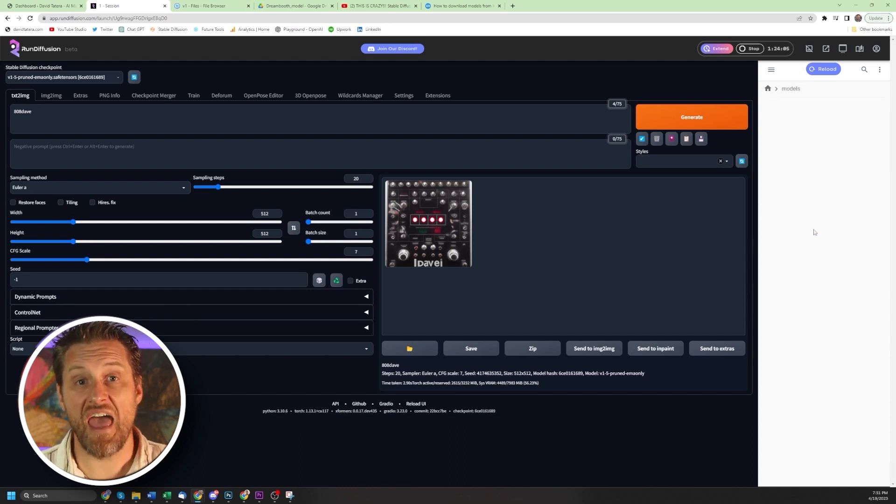
click(823, 197)
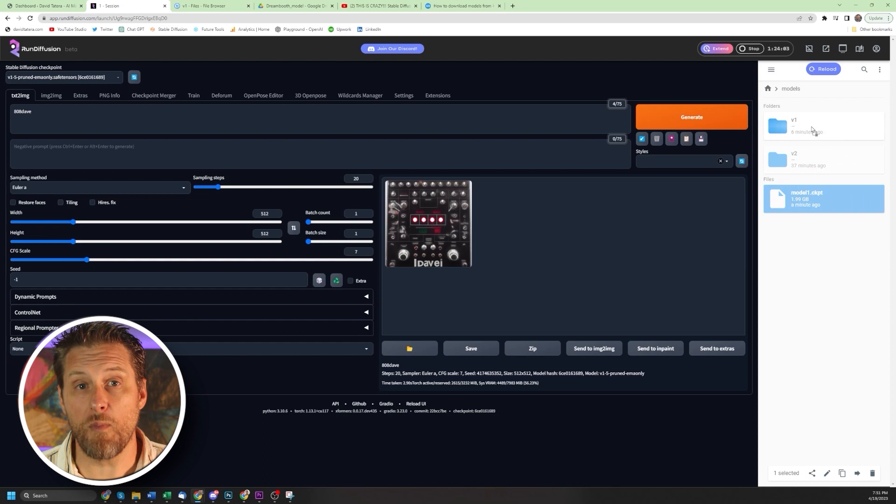
Confirm model1.ckpt in v1 and refresh the checkpoint list so it can be loaded
click(823, 69)
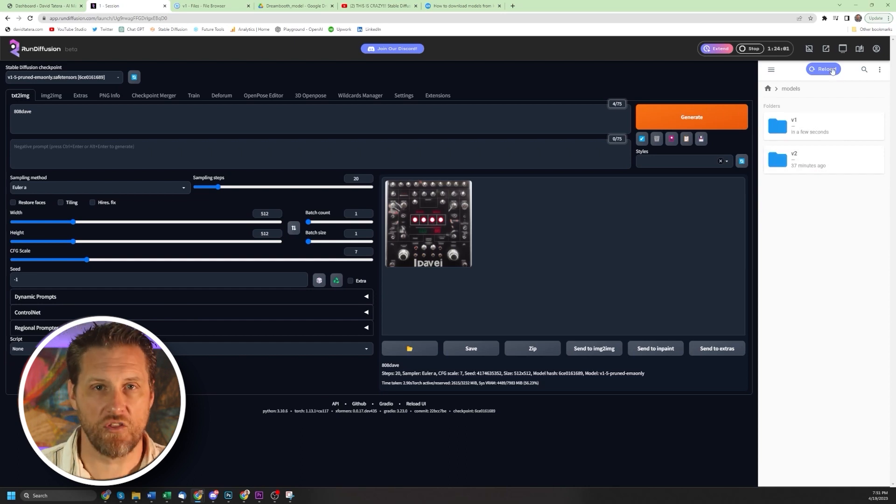
click(793, 125)
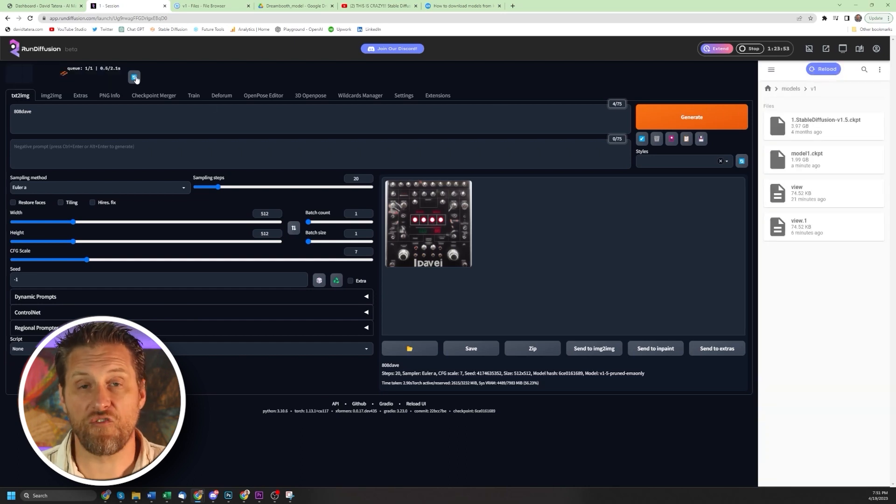
click(63, 78)
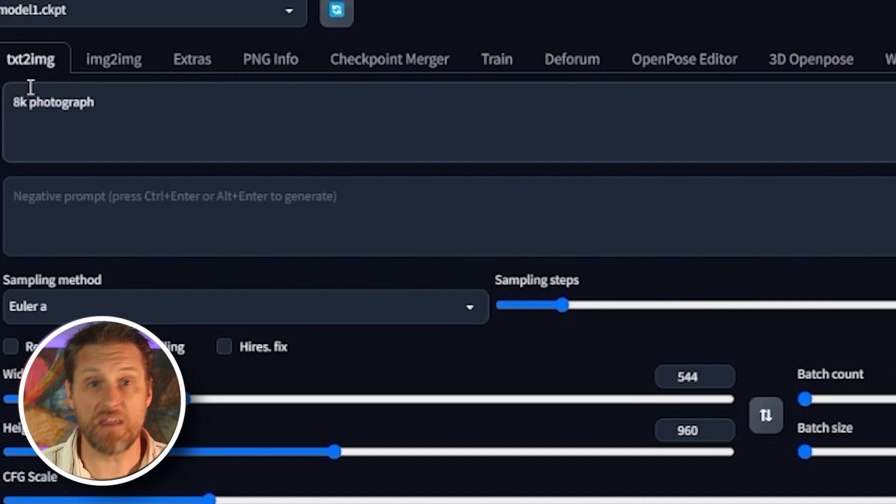
Write the 8k photograph unreal5 prompt of 808dave smoking a massive joint on 420 to celebrate
text(u)
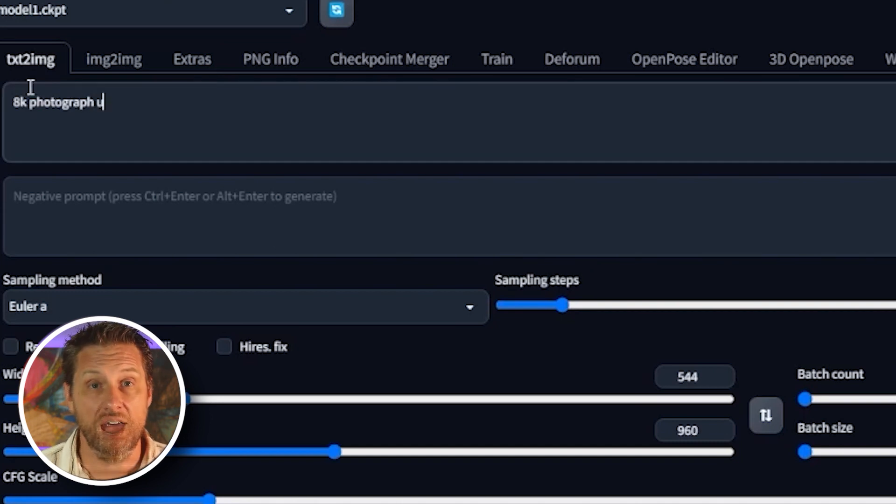
text(nreal)
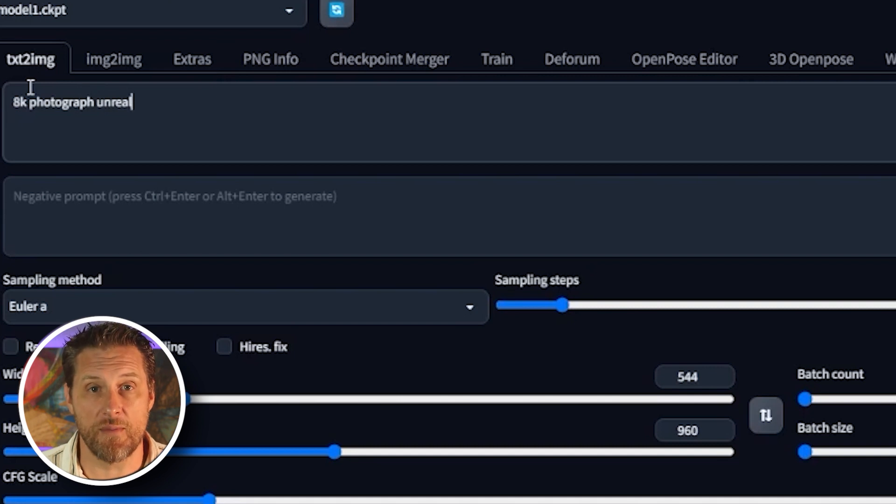
text(5)
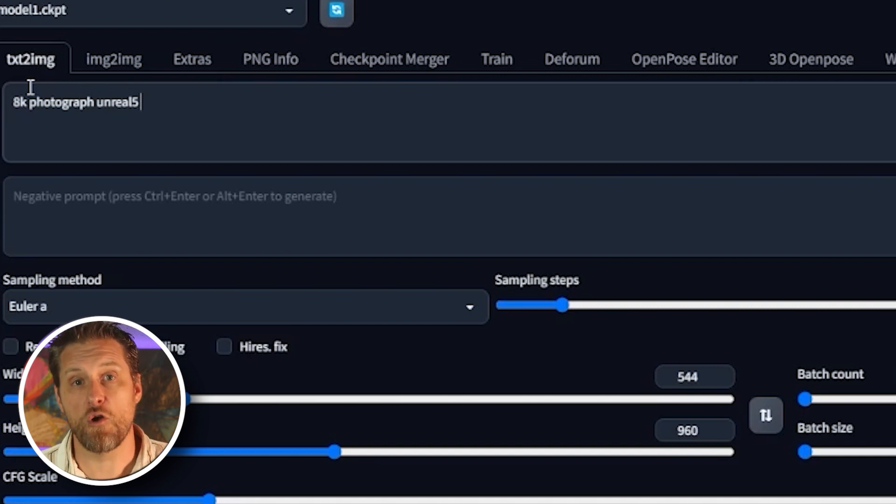
text(808dave smoking a massive joint on)
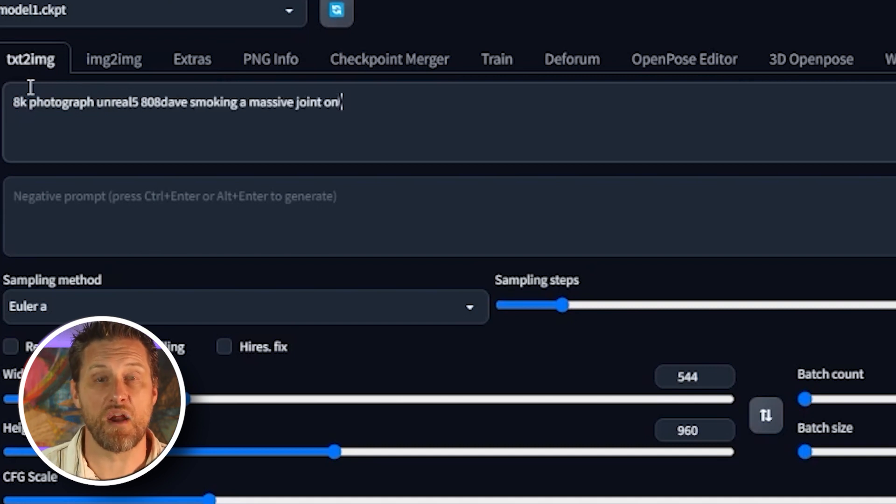
text(420 to celebrate figuring this all out)
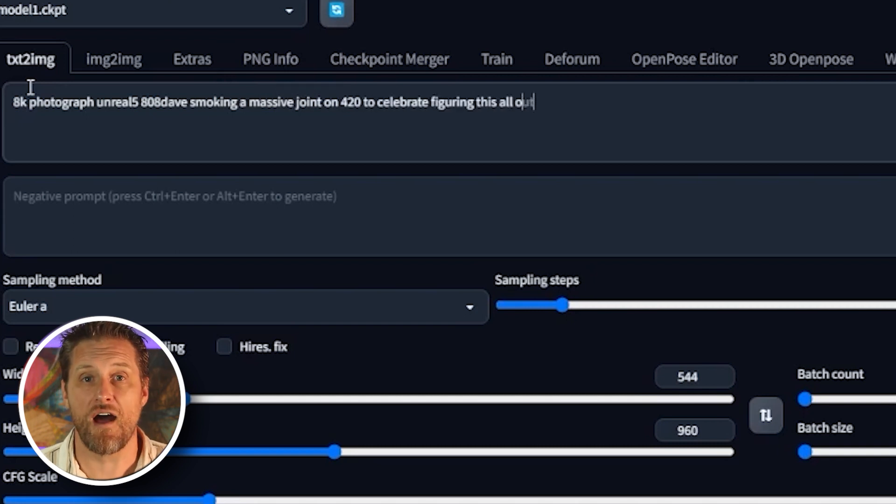
text(ut)
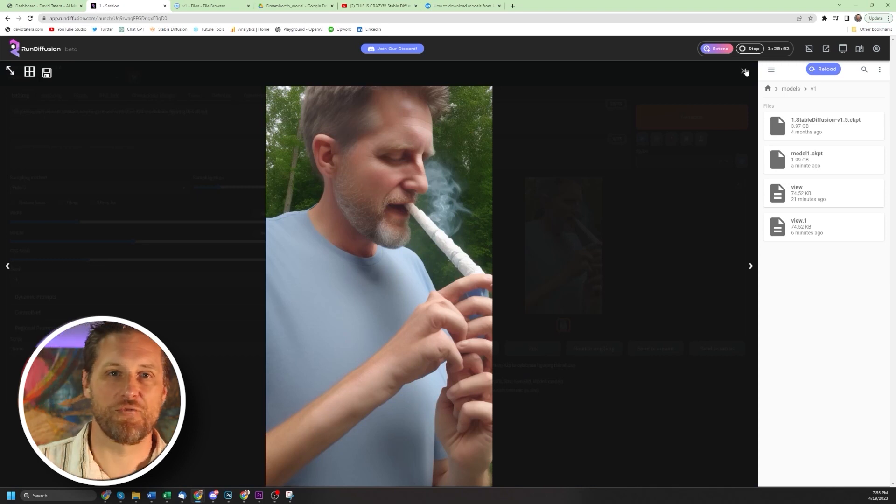
mouse_move(745, 72)
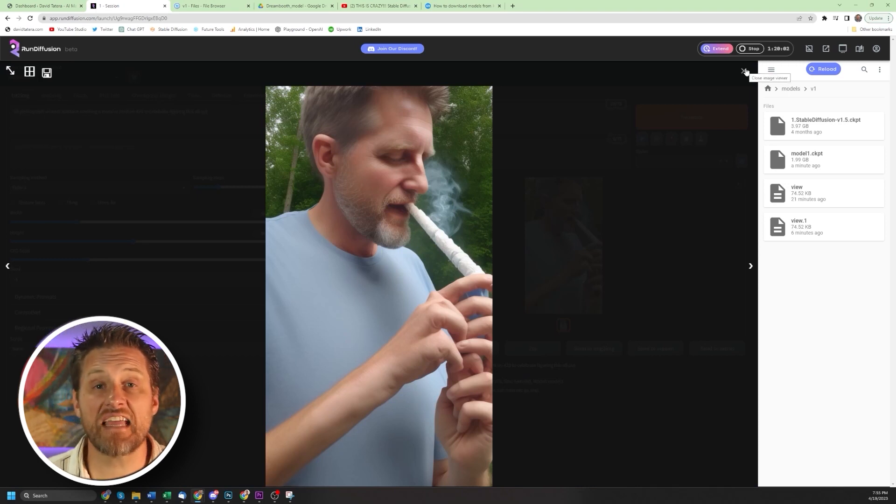
Close the enlarged 808dave image preview
click(743, 71)
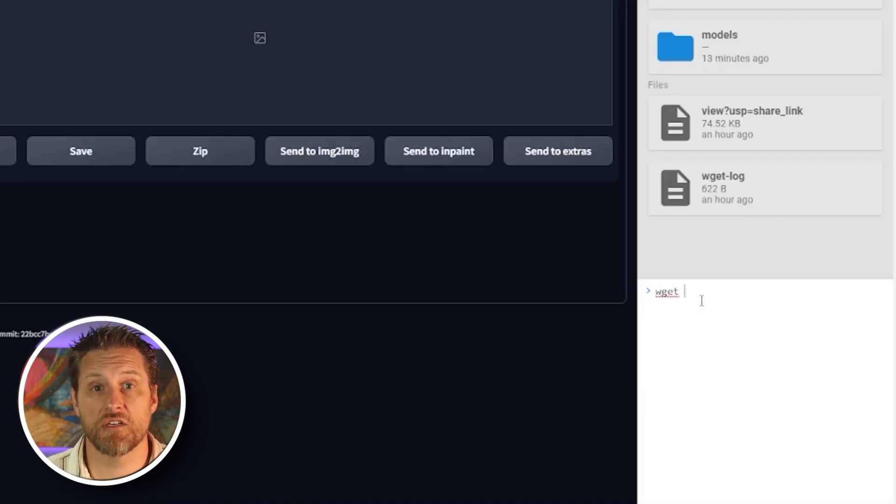
Run wget with the -b flag to download v2-1_768-ema-pruned.ckpt in the background
text(-b)
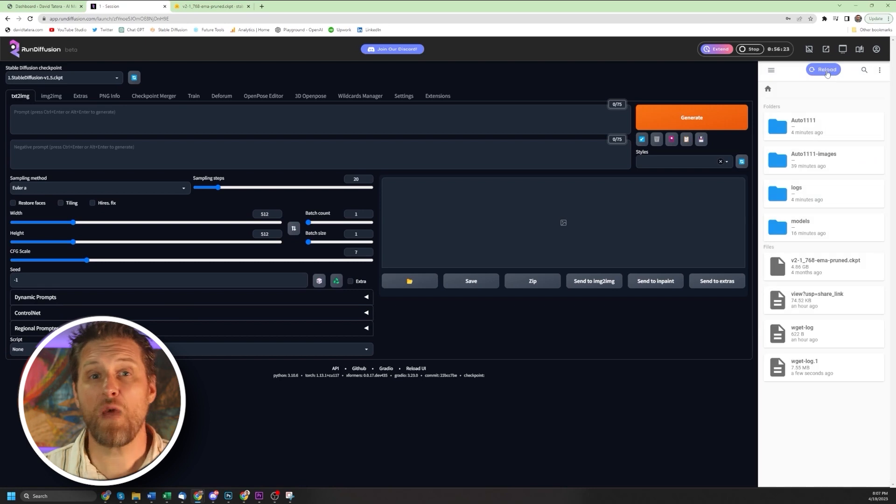
Refresh the checkpoints so v2-1_768-ema-pruned.ckpt appears in the Stable Diffusion checkpoint list
click(825, 69)
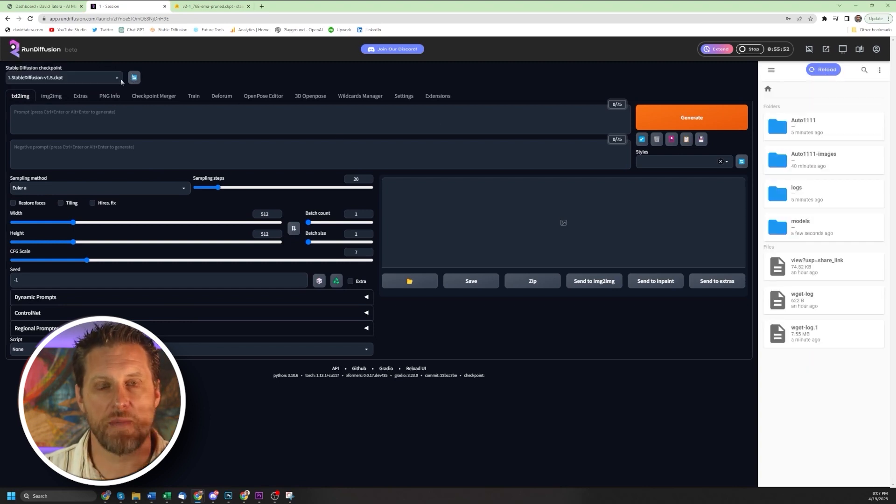
click(63, 78)
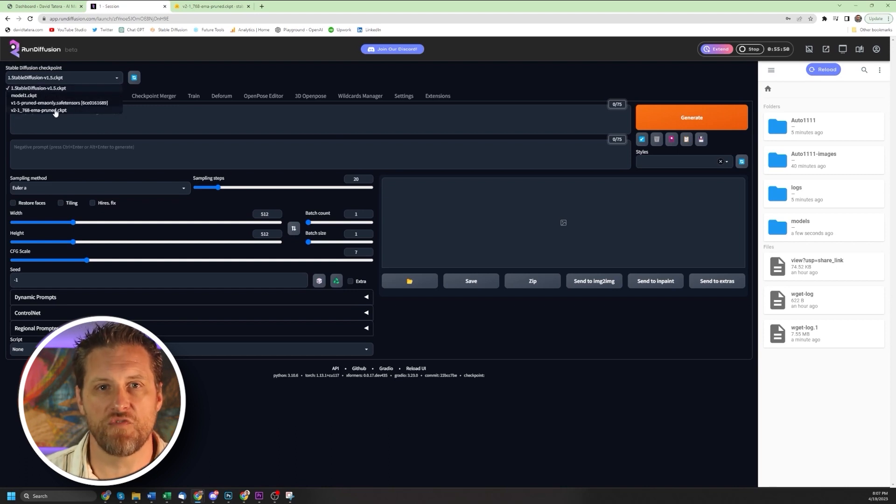